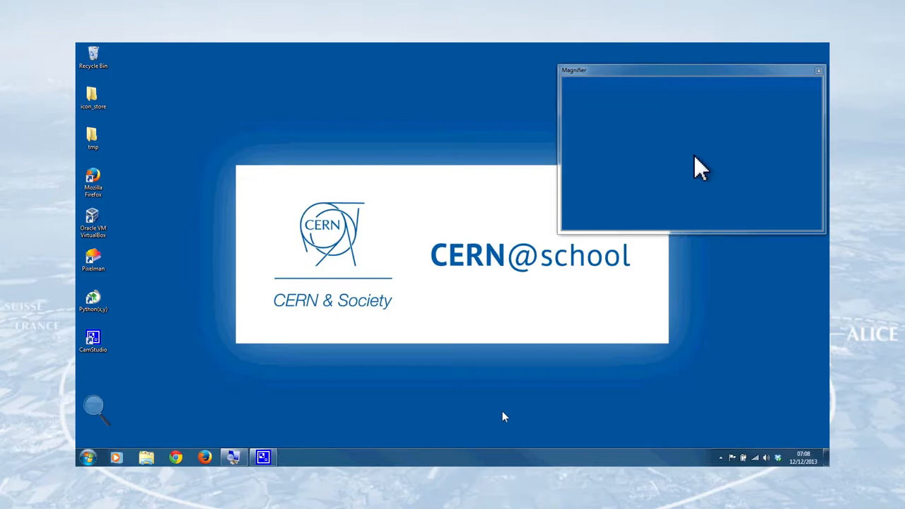
pyautogui.moveTo(106, 253)
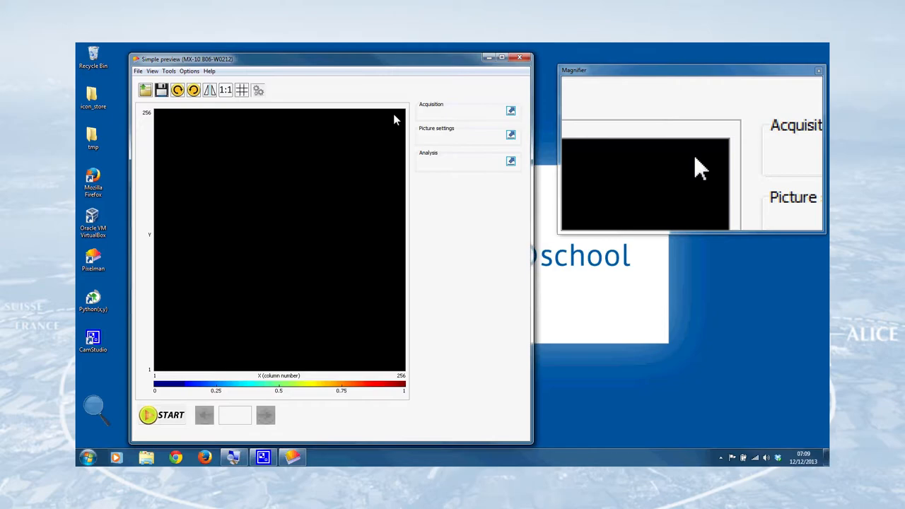
pyautogui.moveTo(398, 148)
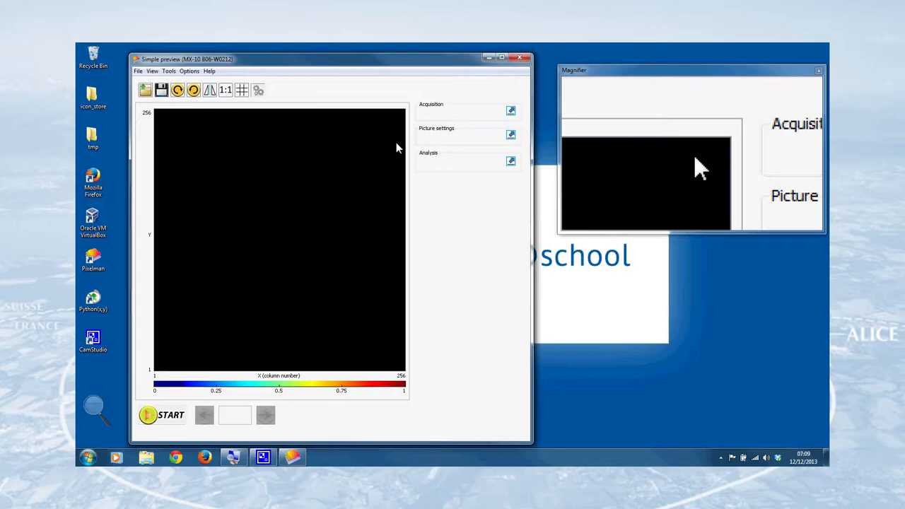
# - Shrink the Simple preview window by its corner, then enlarge it again
pyautogui.moveTo(531, 445); pyautogui.dragTo(487, 364)
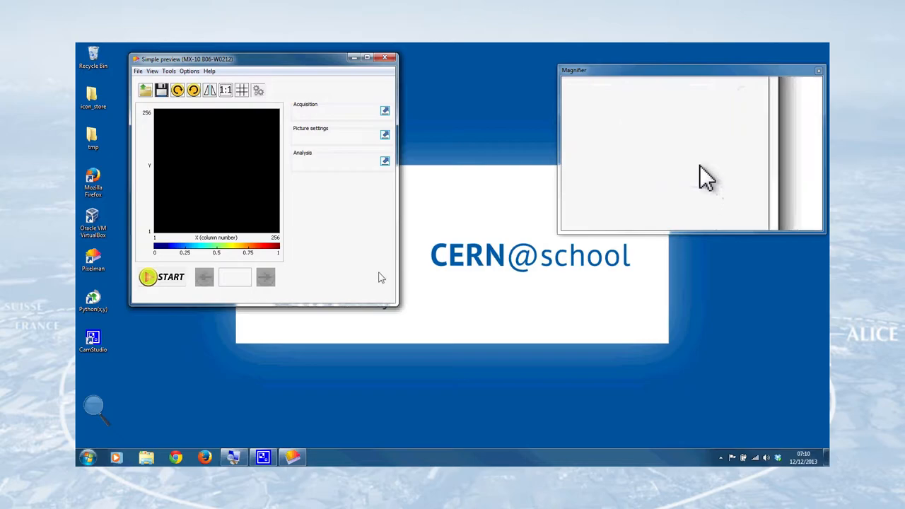
pyautogui.moveTo(399, 304); pyautogui.dragTo(515, 419)
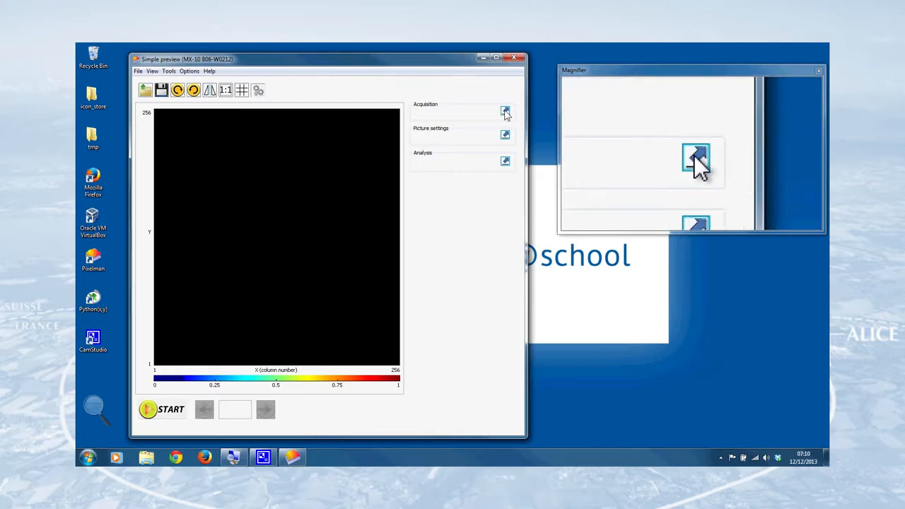
pyautogui.moveTo(505, 113)
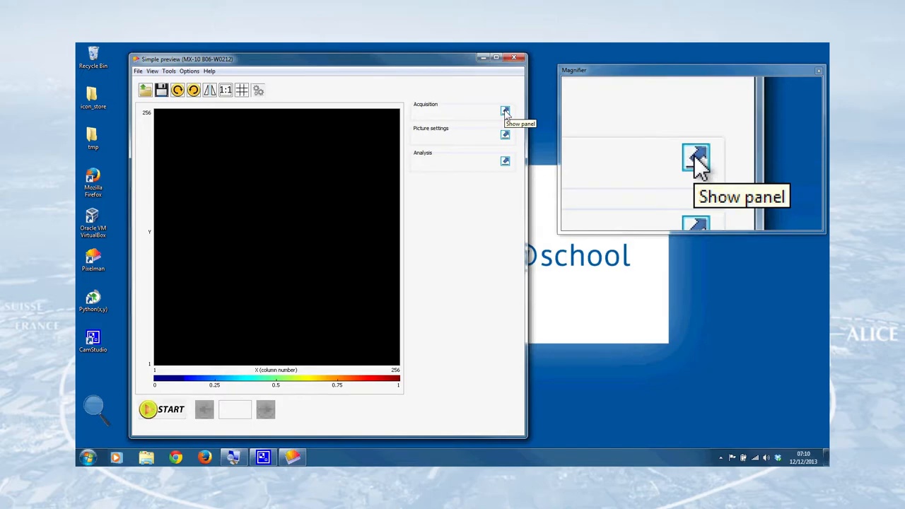
pyautogui.click(504, 112)
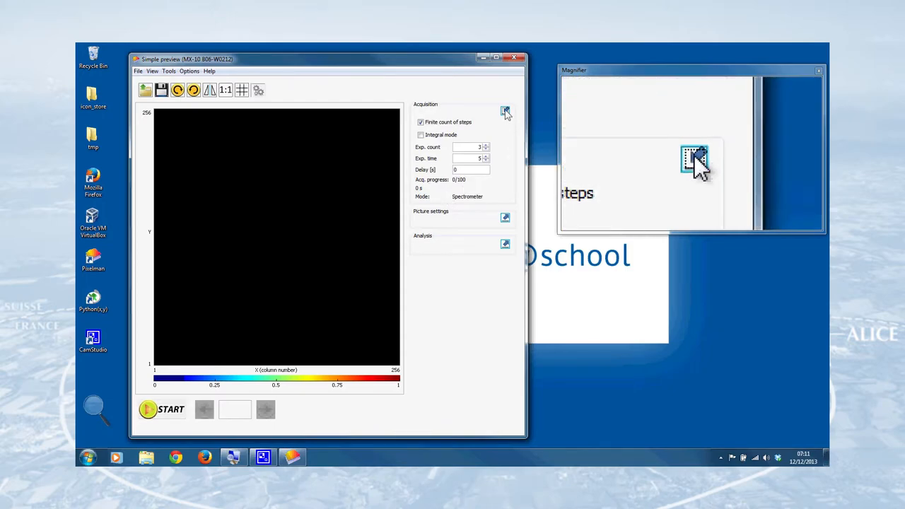
pyautogui.click(505, 110)
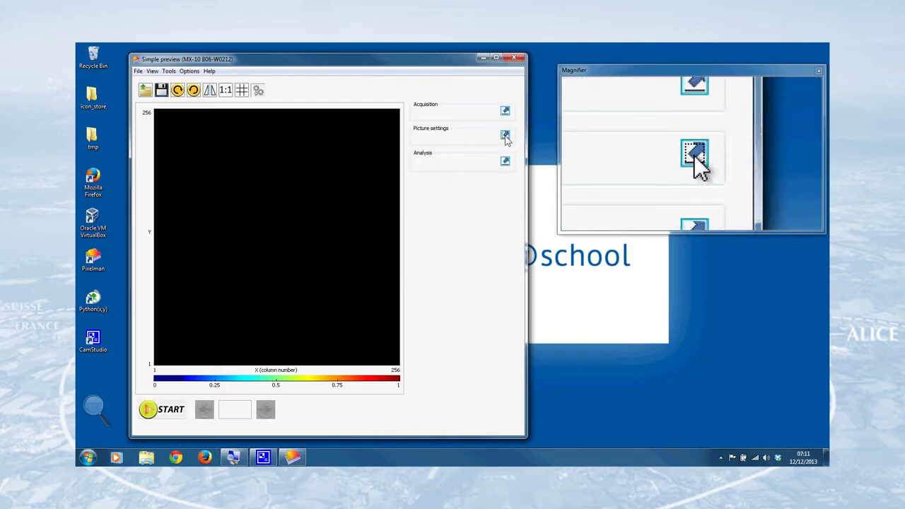
# - In Picture settings choose the Jet colour map with Min. level -25, then collapse the panel
pyautogui.click(506, 135)
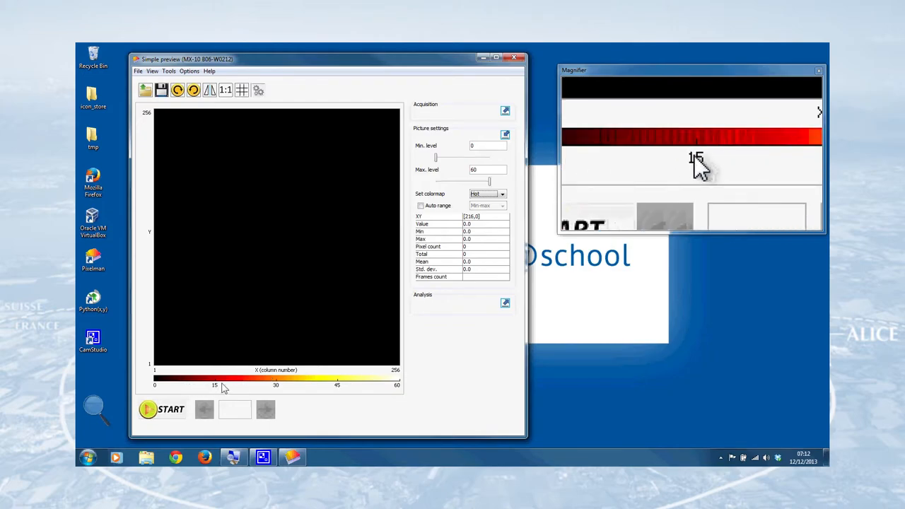
pyautogui.moveTo(707, 158)
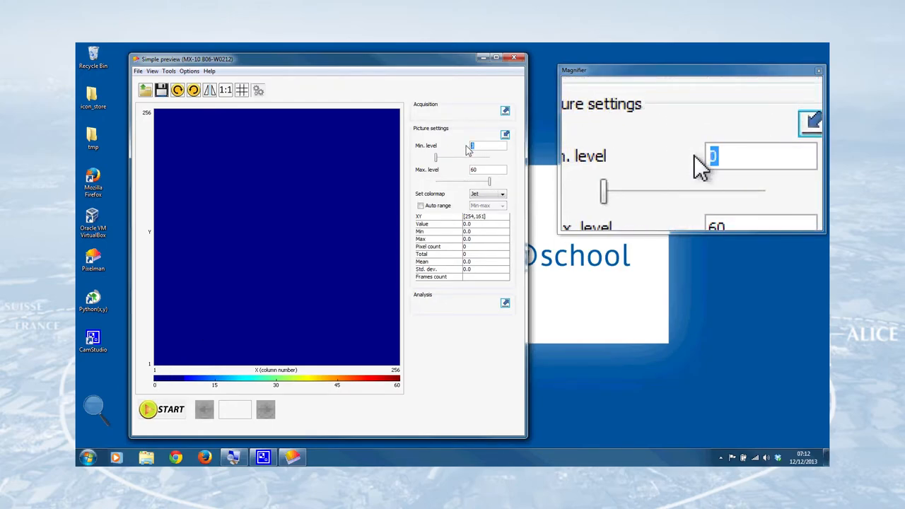
pyautogui.write('-25')
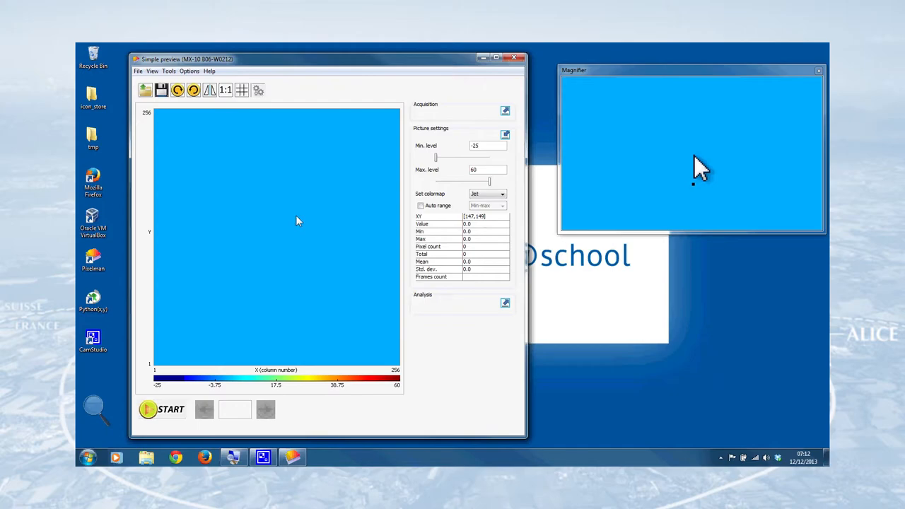
pyautogui.moveTo(308, 217)
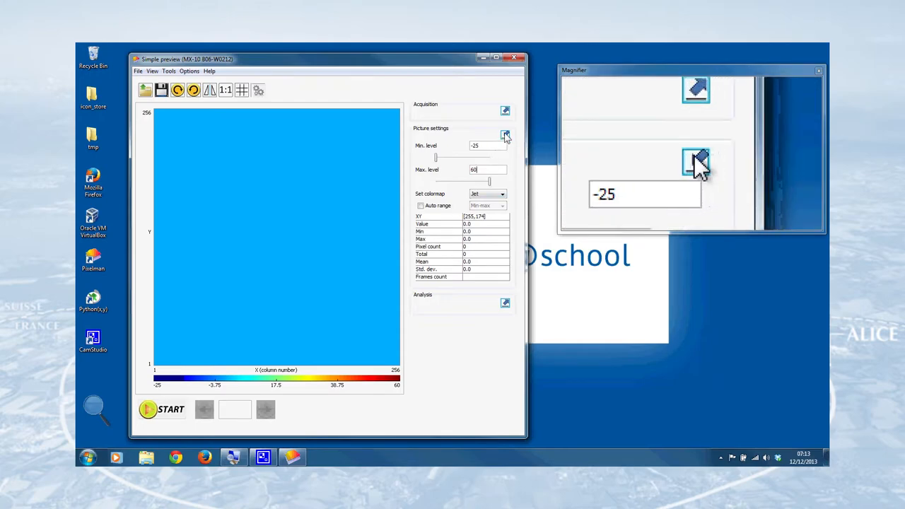
pyautogui.click(505, 134)
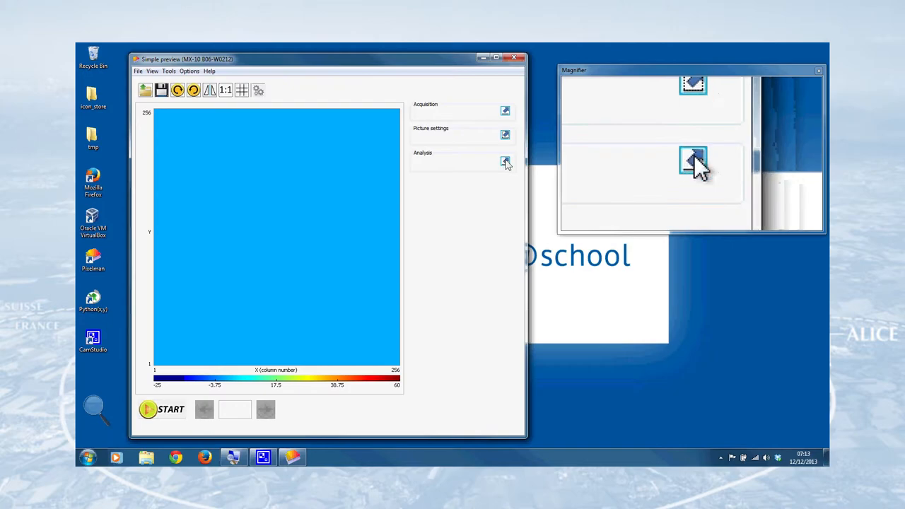
pyautogui.click(504, 161)
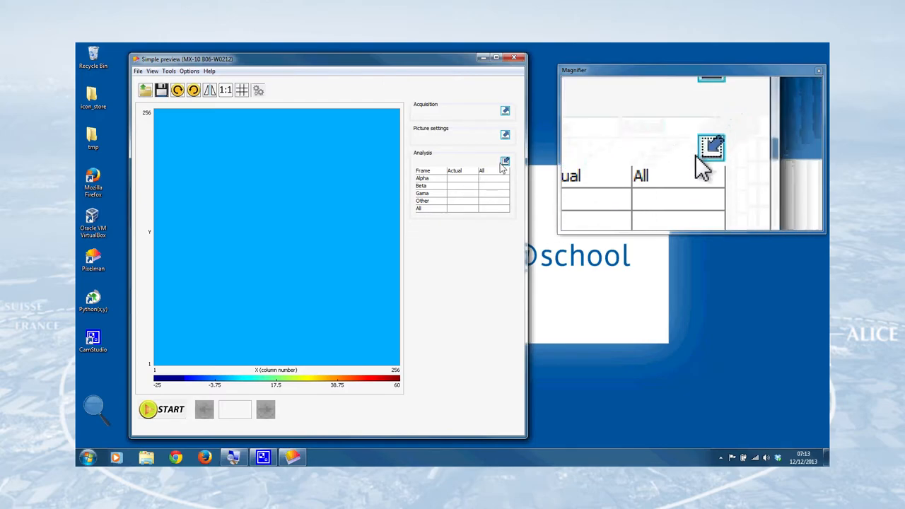
pyautogui.click(504, 161)
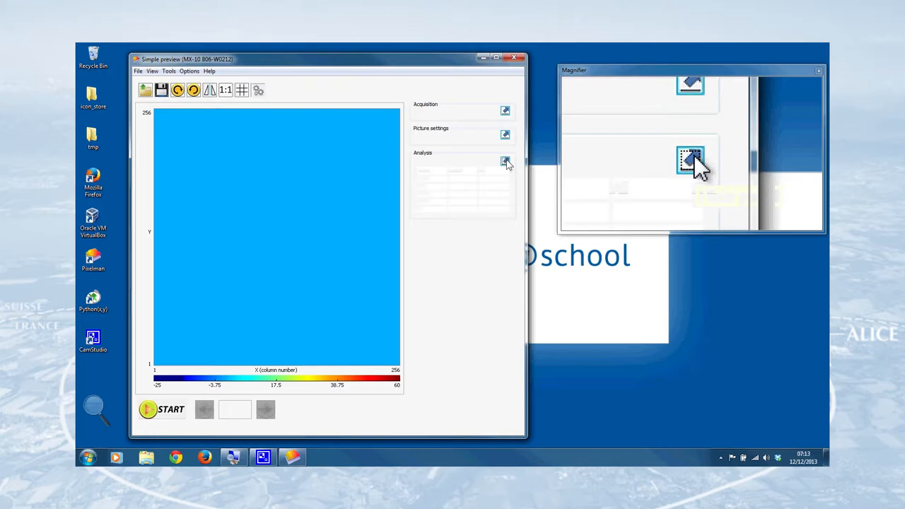
pyautogui.click(505, 161)
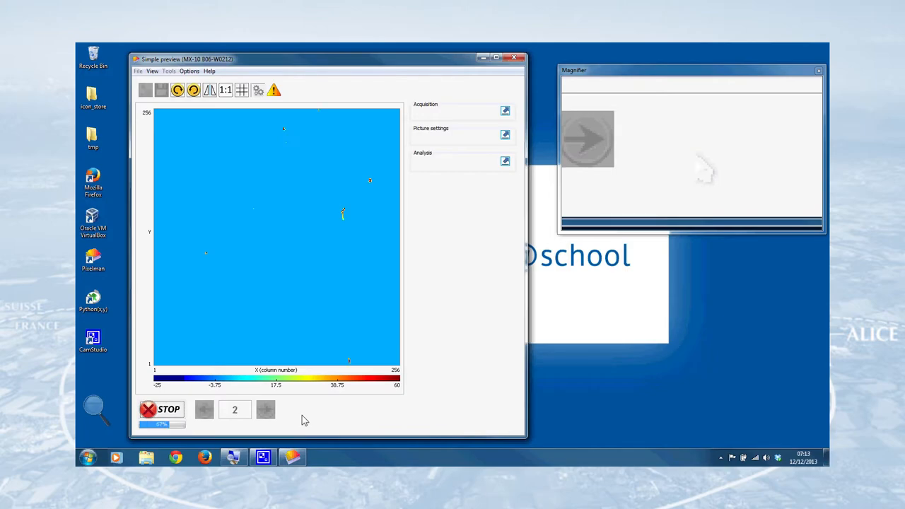
pyautogui.moveTo(701, 170)
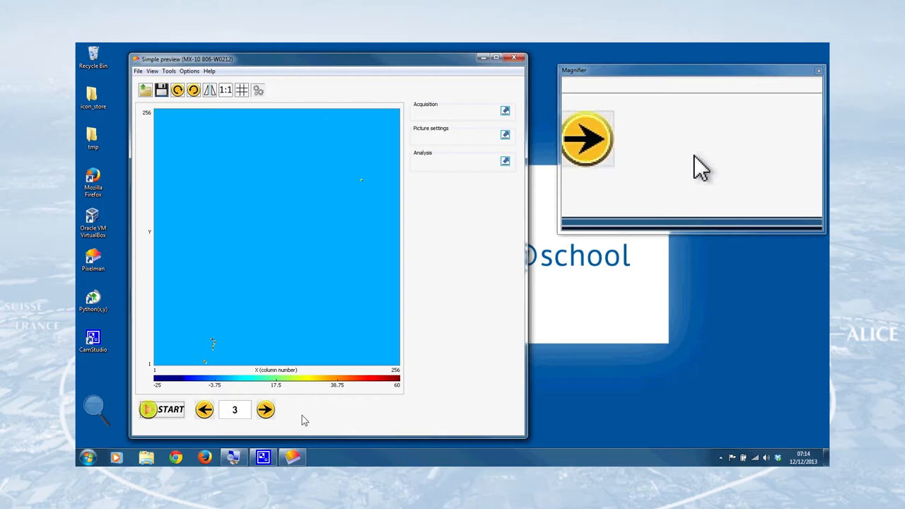
pyautogui.moveTo(203, 410)
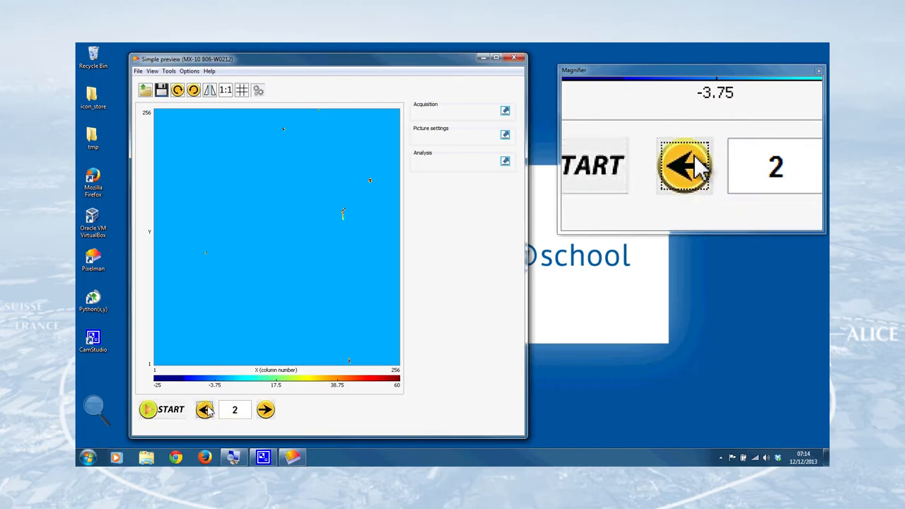
# - Review frames 1 and 2 with a maximum display level of 40, then advance to frame 3
pyautogui.click(204, 410)
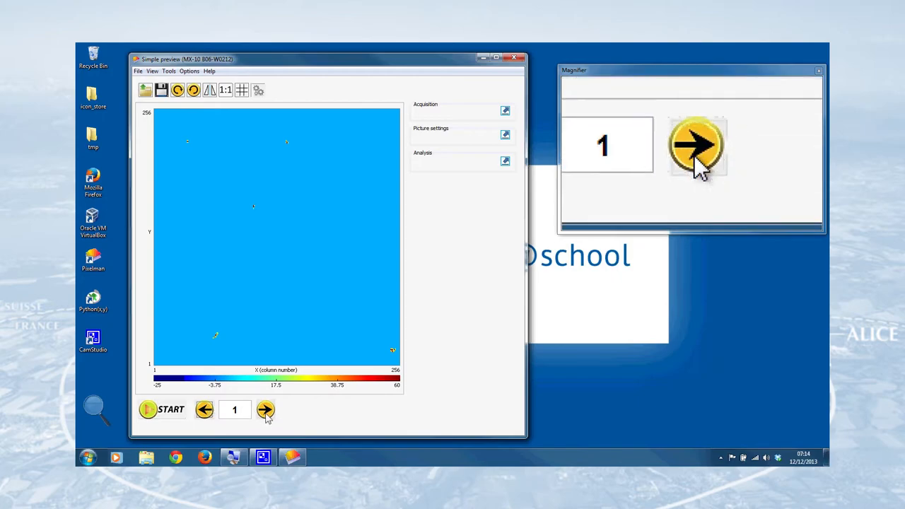
pyautogui.click(266, 410)
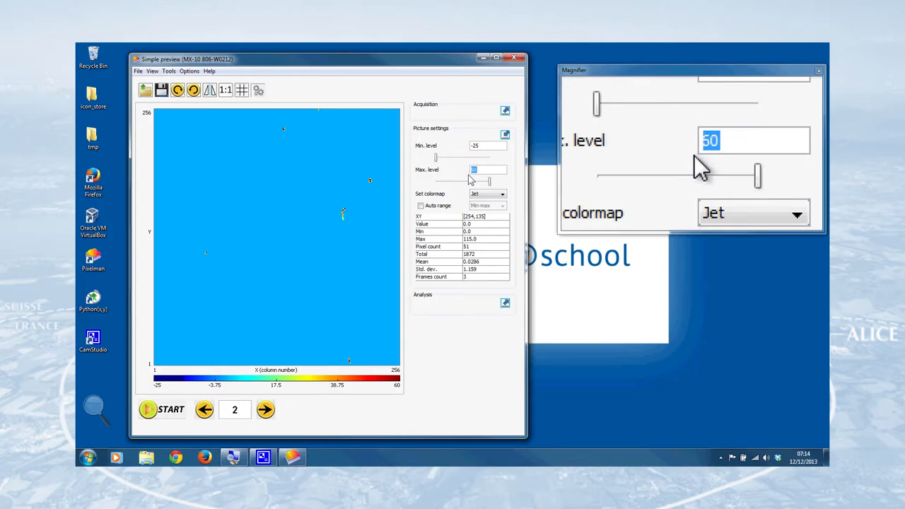
pyautogui.write('40')
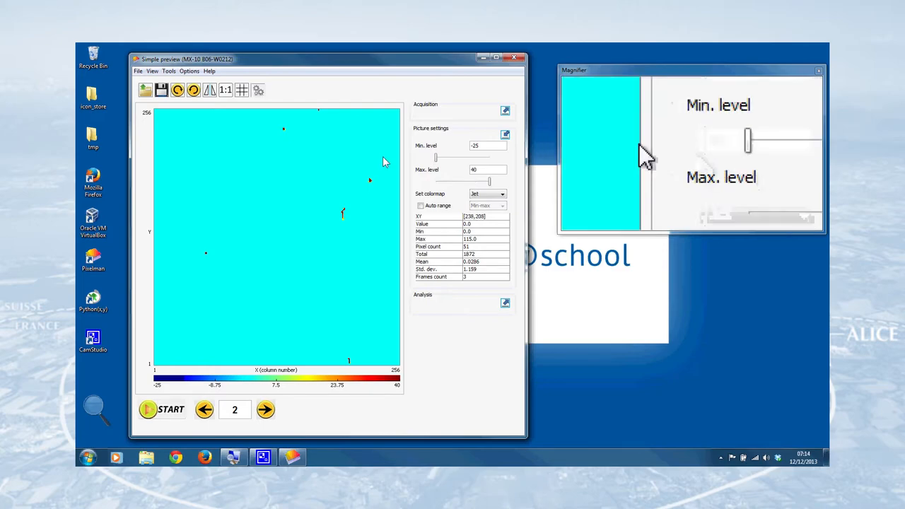
pyautogui.moveTo(700, 170)
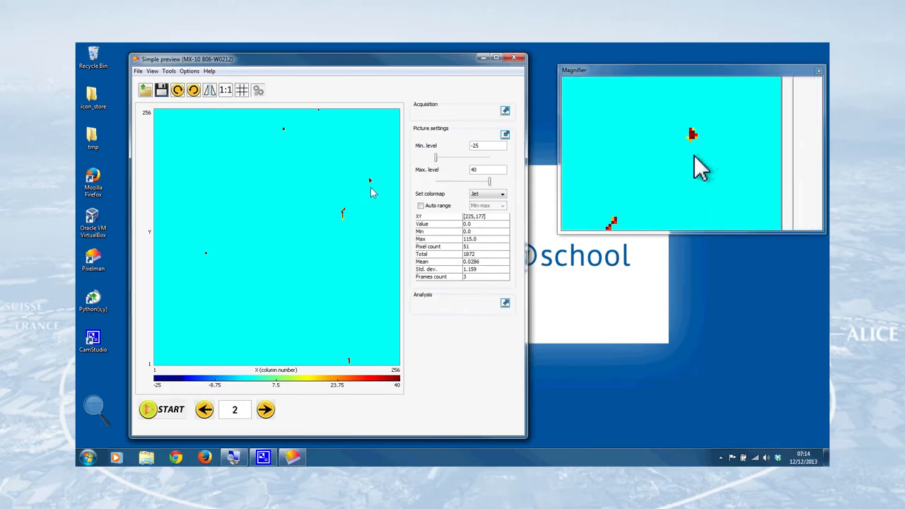
pyautogui.moveTo(210, 265)
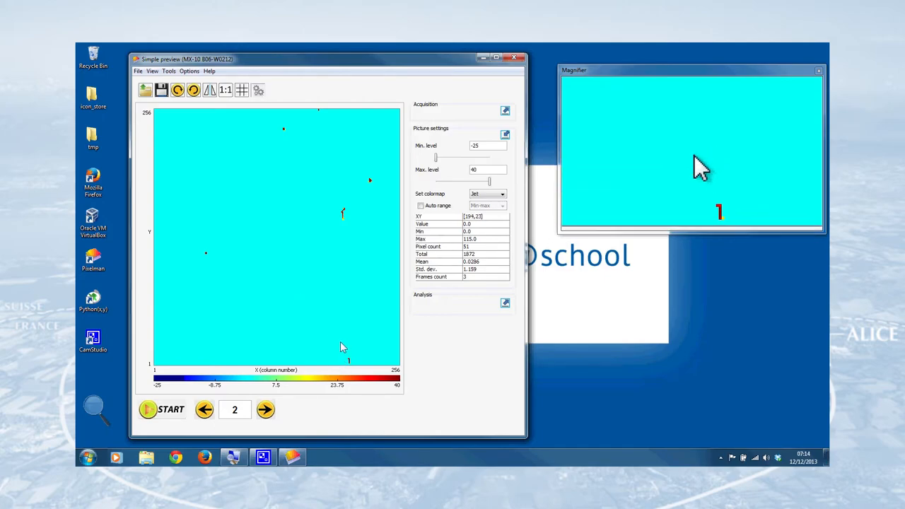
pyautogui.moveTo(342, 344)
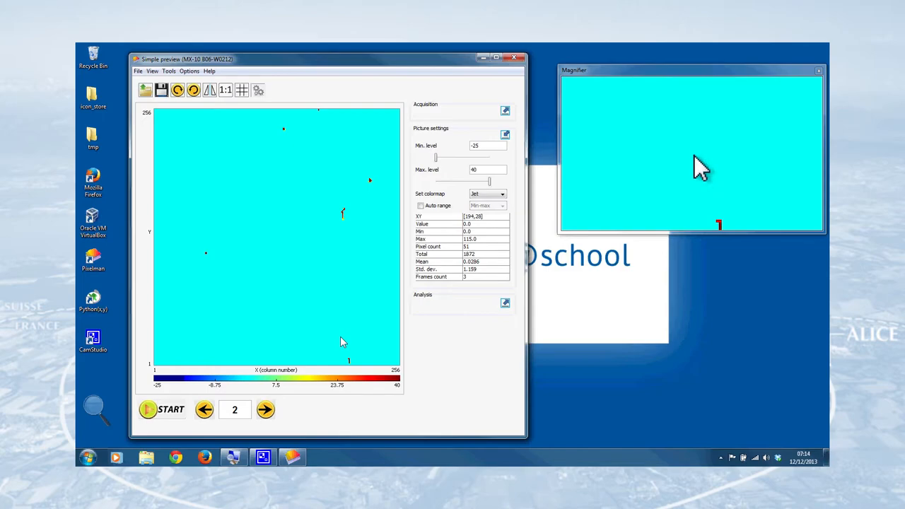
pyautogui.click(266, 410)
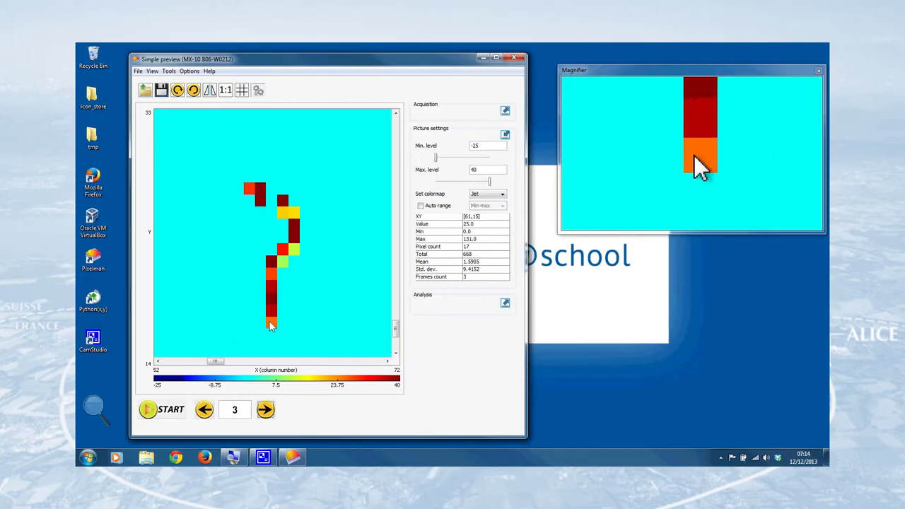
pyautogui.moveTo(295, 246)
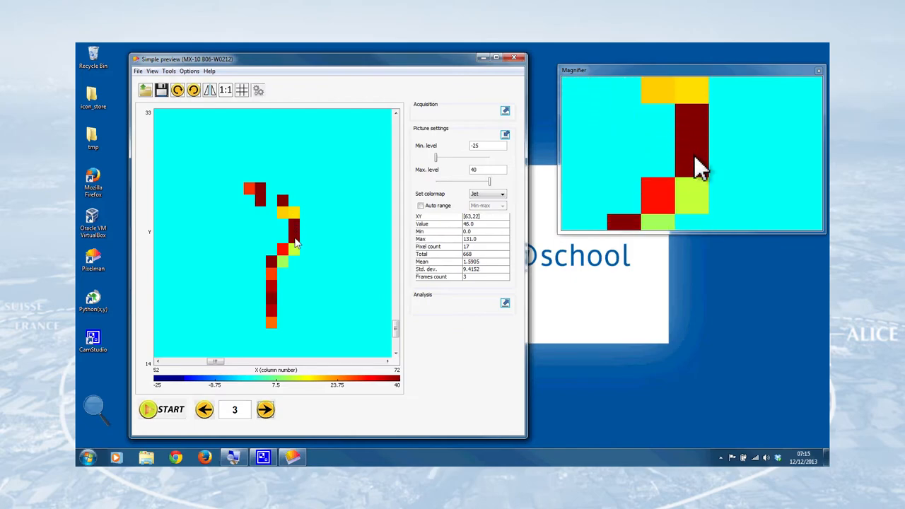
pyautogui.moveTo(268, 304)
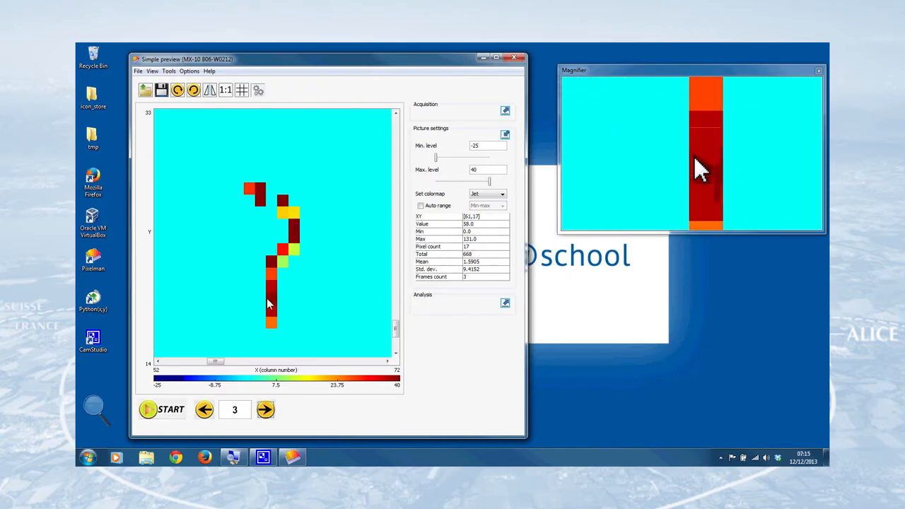
pyautogui.moveTo(272, 325)
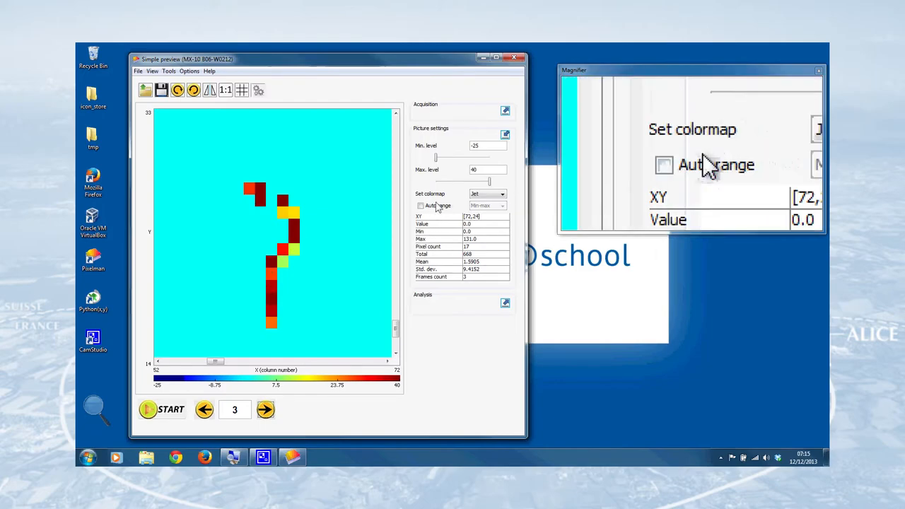
# - Try the Hot colour map at Max. level 100, then return to Jet at levels -25 to 60
pyautogui.click(486, 193)
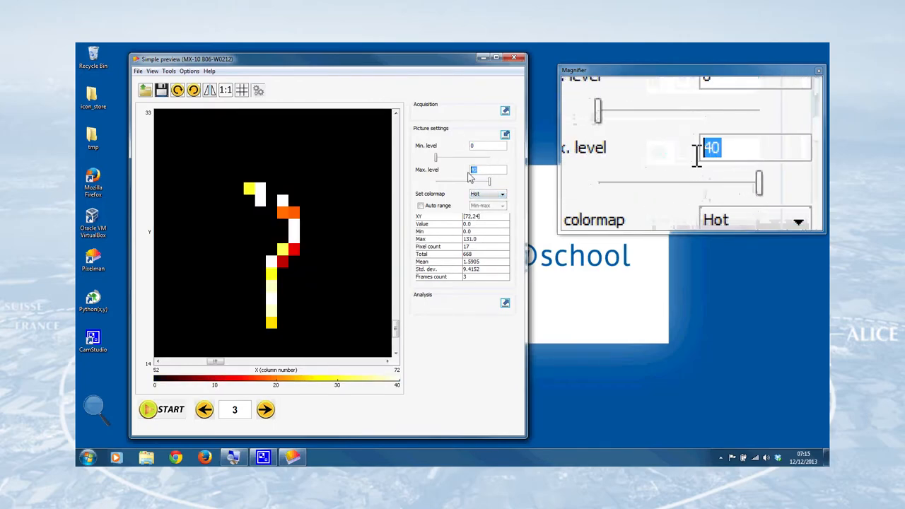
pyautogui.write('100')
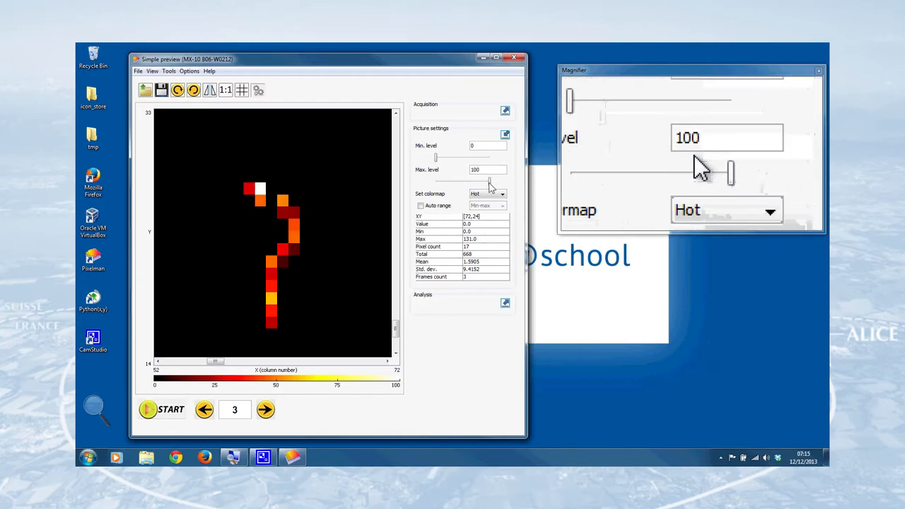
pyautogui.click(486, 193)
pyautogui.write('60')
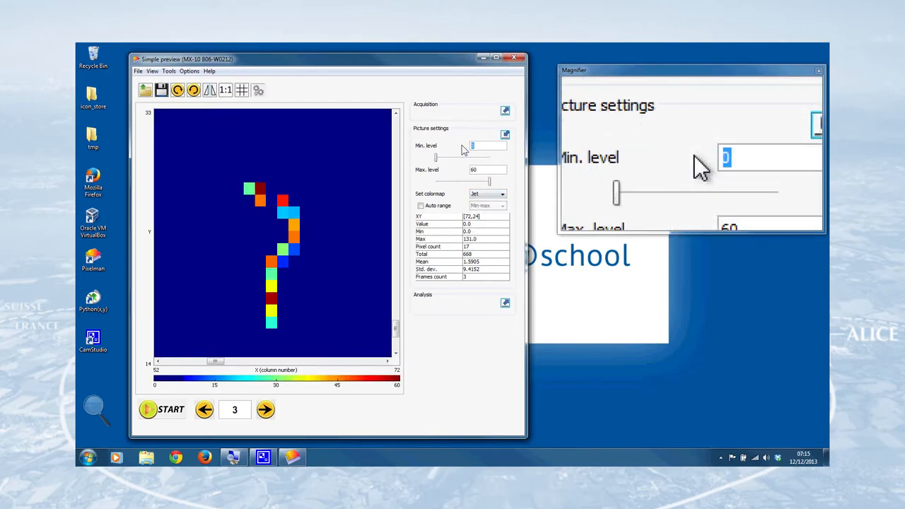
pyautogui.write('25')
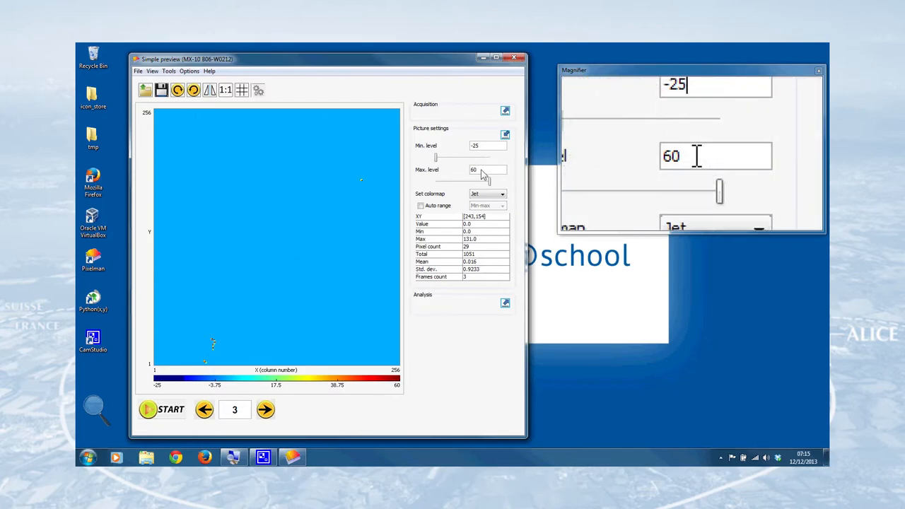
# - Hide Picture settings, view the alpha/beta/gamma counts while stepping through frames, then collapse Analyze on frame 1
pyautogui.click(505, 134)
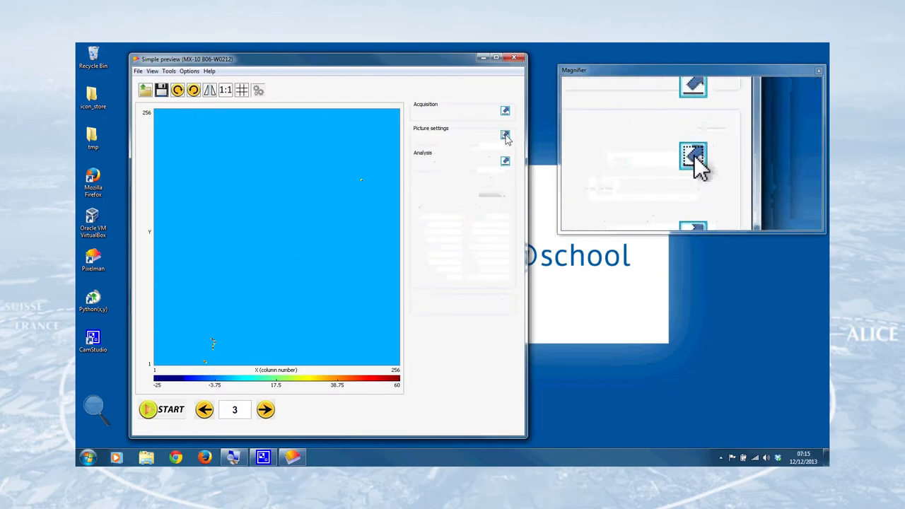
pyautogui.click(504, 161)
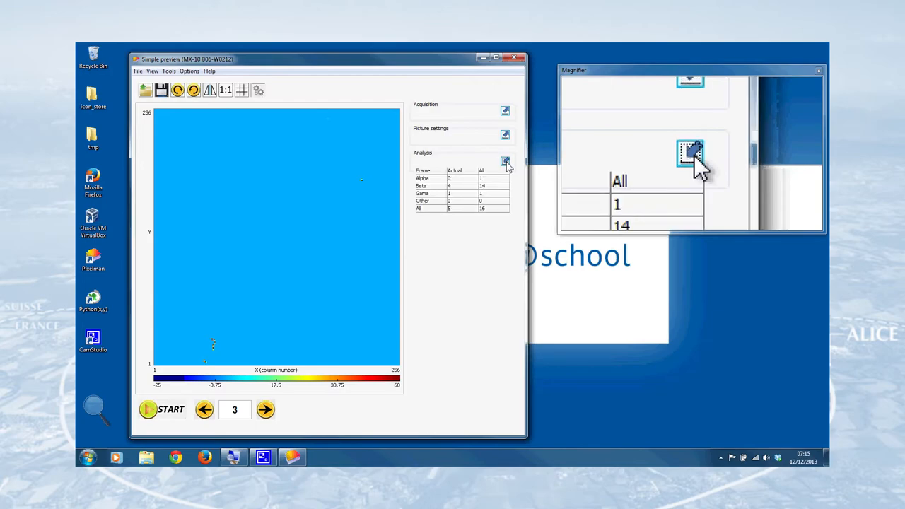
pyautogui.click(505, 161)
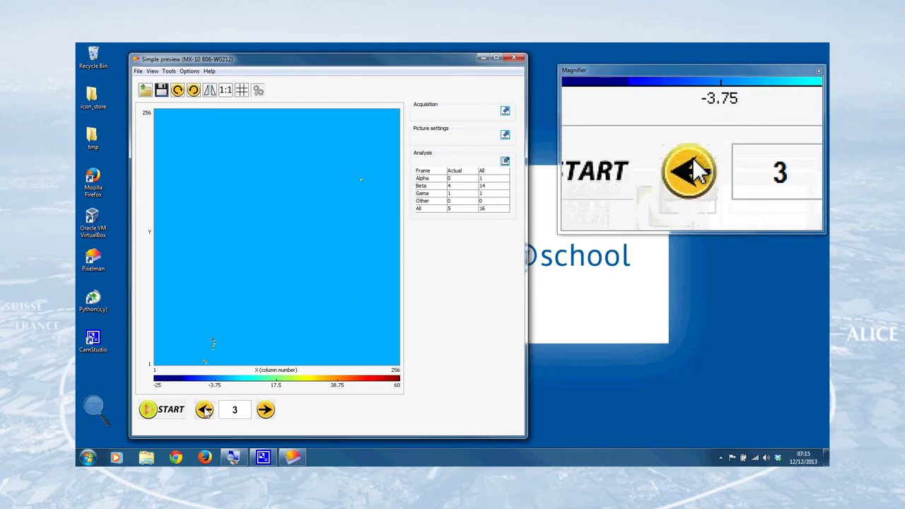
pyautogui.click(203, 410)
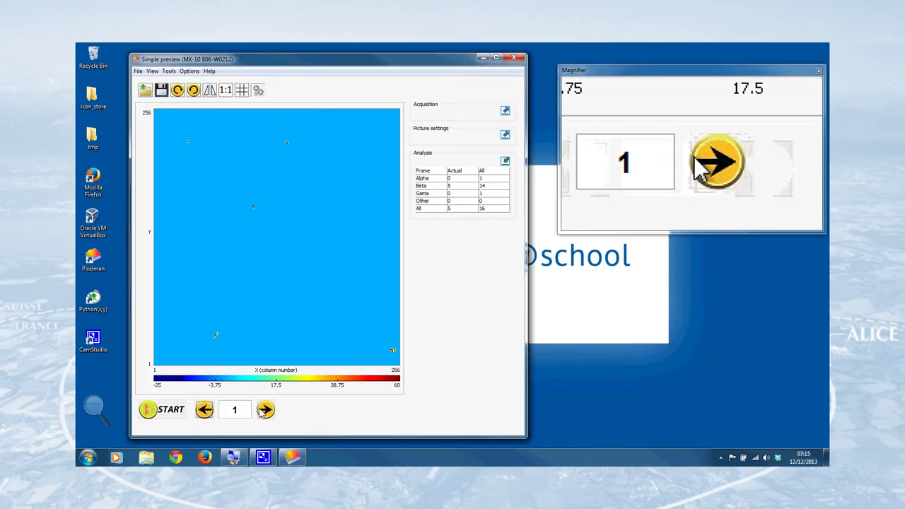
pyautogui.click(266, 410)
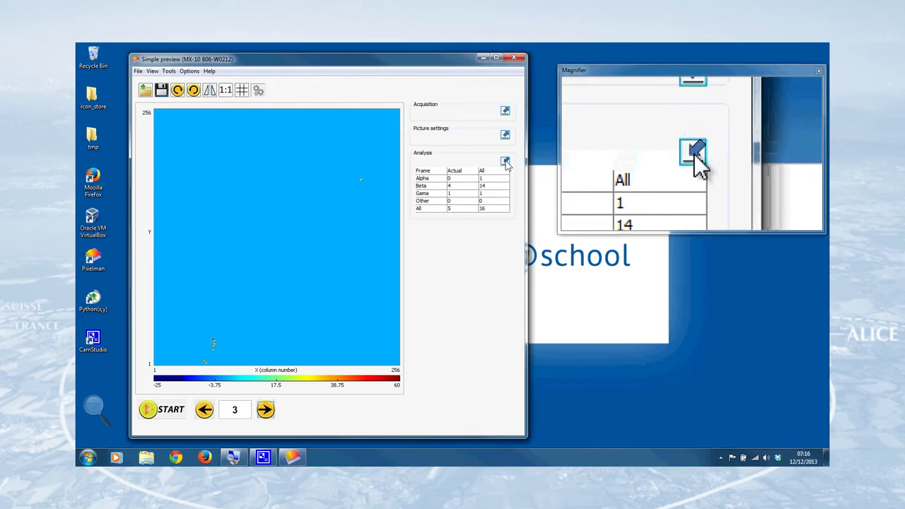
pyautogui.click(504, 161)
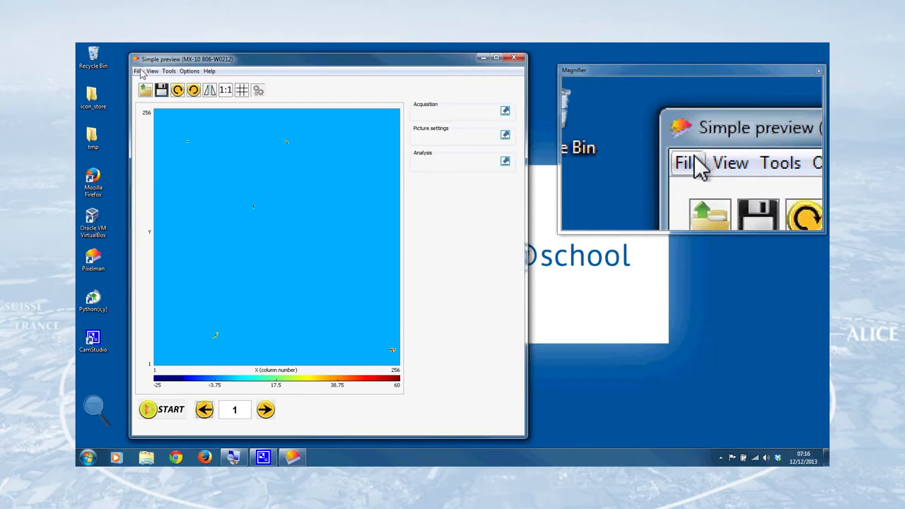
# - Choose Save measurement from the File menu to bring up the save dialog
pyautogui.click(137, 70)
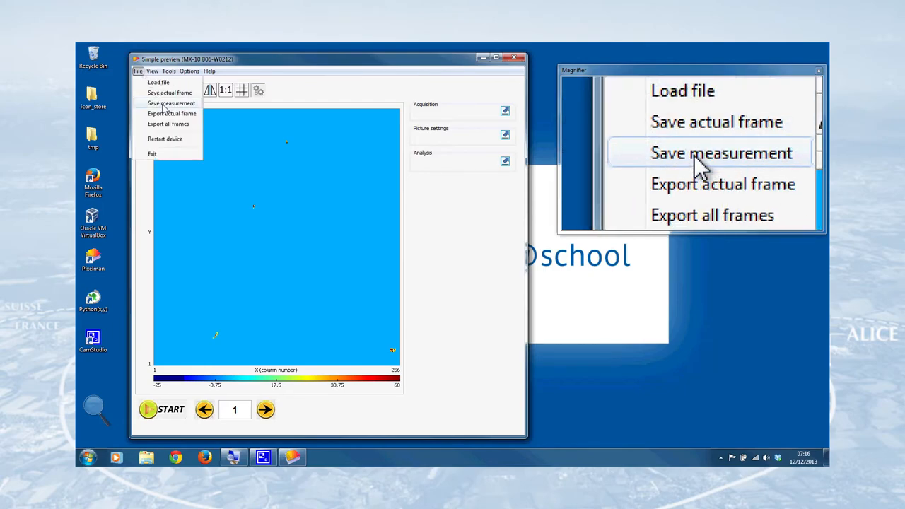
pyautogui.click(171, 103)
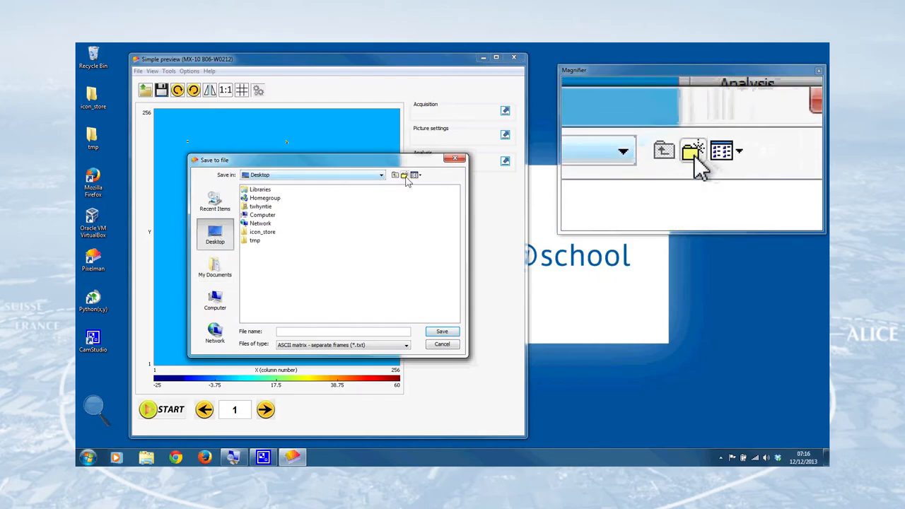
# - Create a testdata01 folder on the desktop and make it the save destination
pyautogui.click(404, 176)
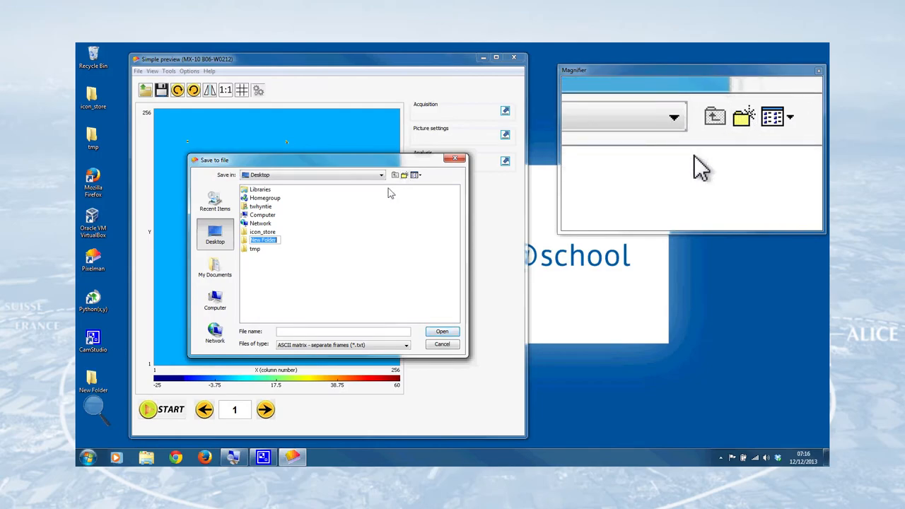
pyautogui.write('testdata01')
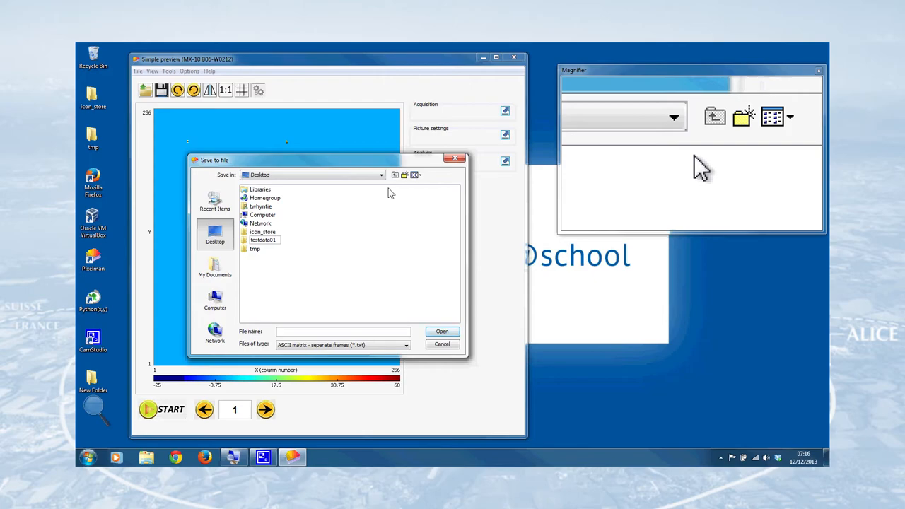
pyautogui.click(261, 240)
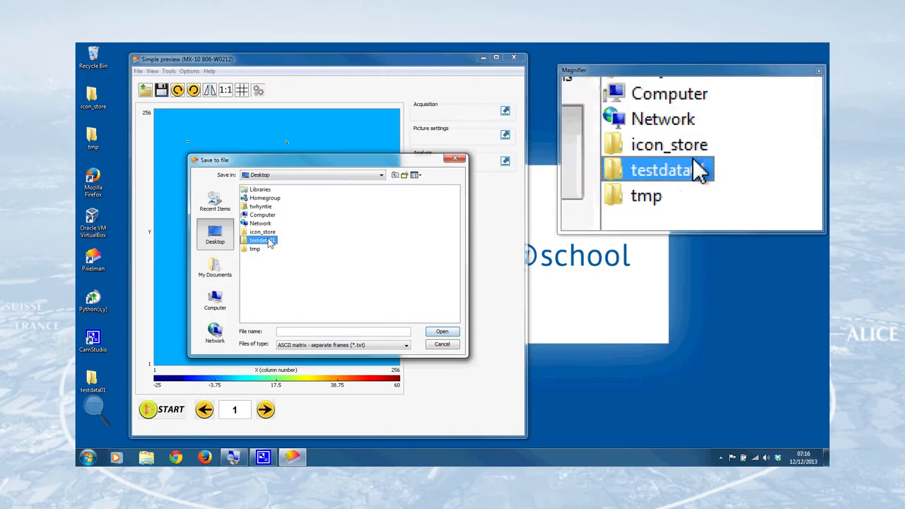
pyautogui.doubleClick(257, 240)
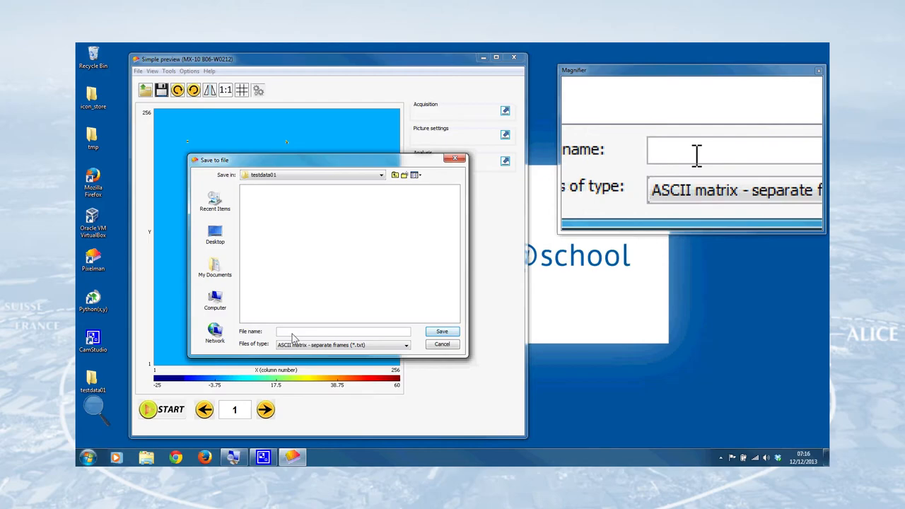
# - Save the measurement there as ASCII matrix frames named kcldata
pyautogui.write('kddata')
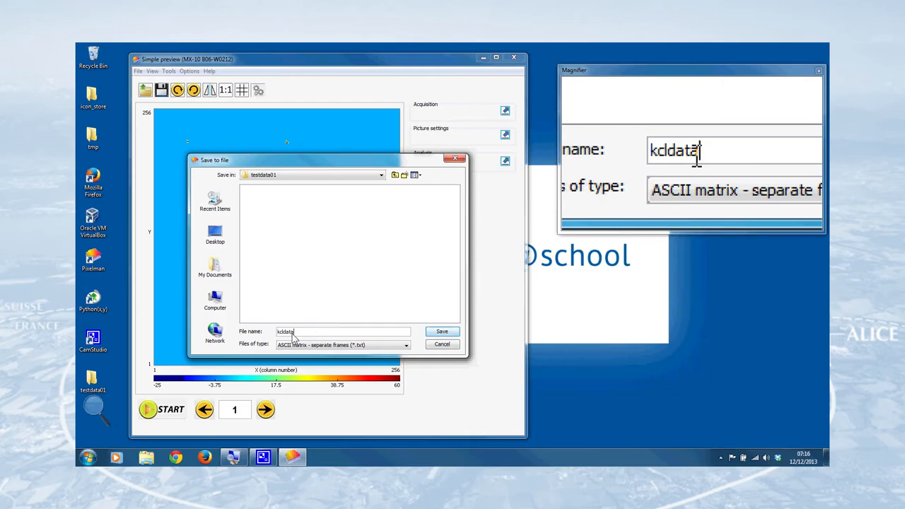
pyautogui.click(441, 330)
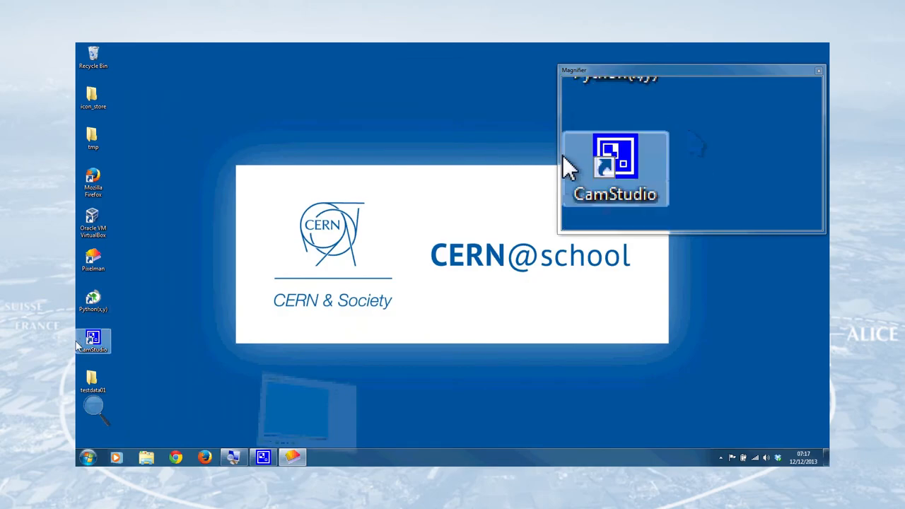
# - Open testdata01 from the desktop and view kcldata0's pixel value columns in Notepad
pyautogui.doubleClick(94, 379)
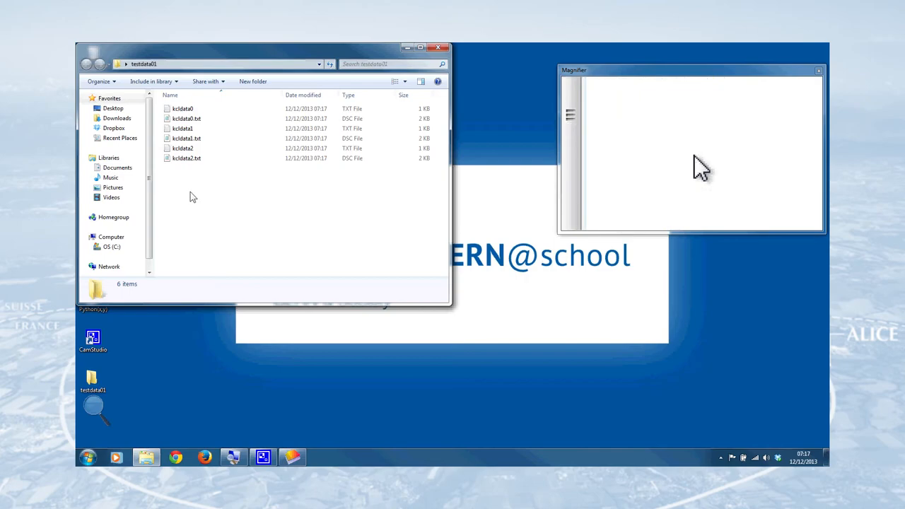
pyautogui.rightClick(183, 108)
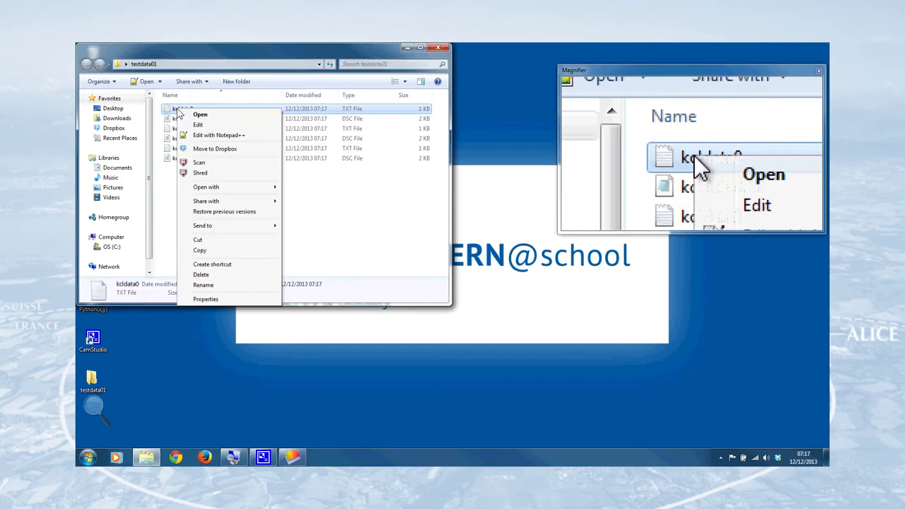
pyautogui.moveTo(212, 184)
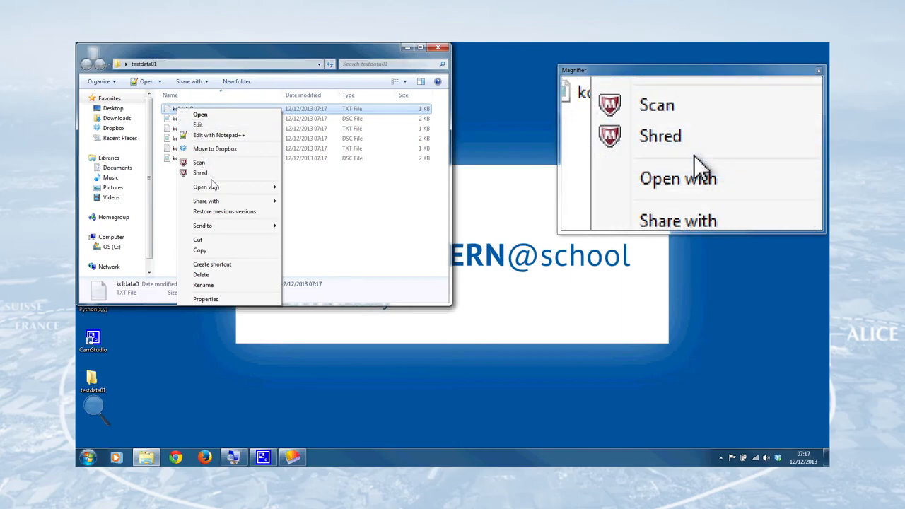
pyautogui.click(206, 187)
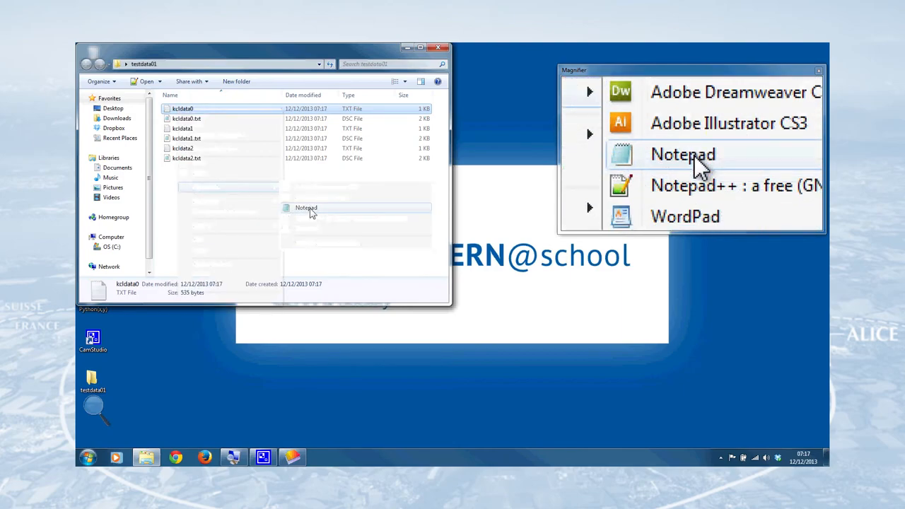
pyautogui.click(683, 154)
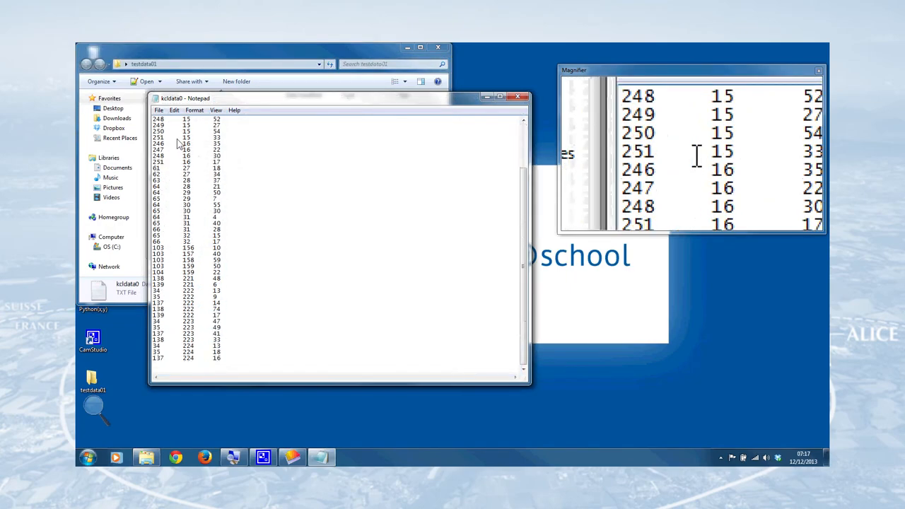
pyautogui.scroll(3)
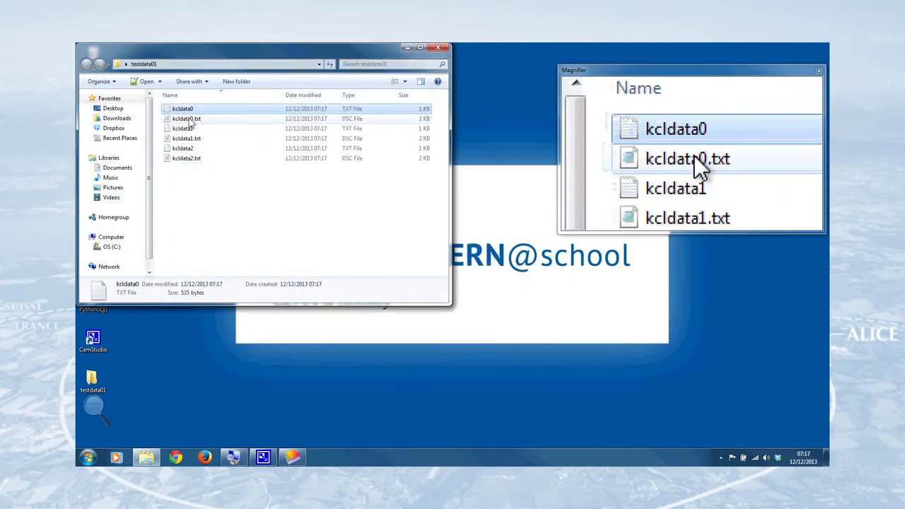
pyautogui.rightClick(187, 119)
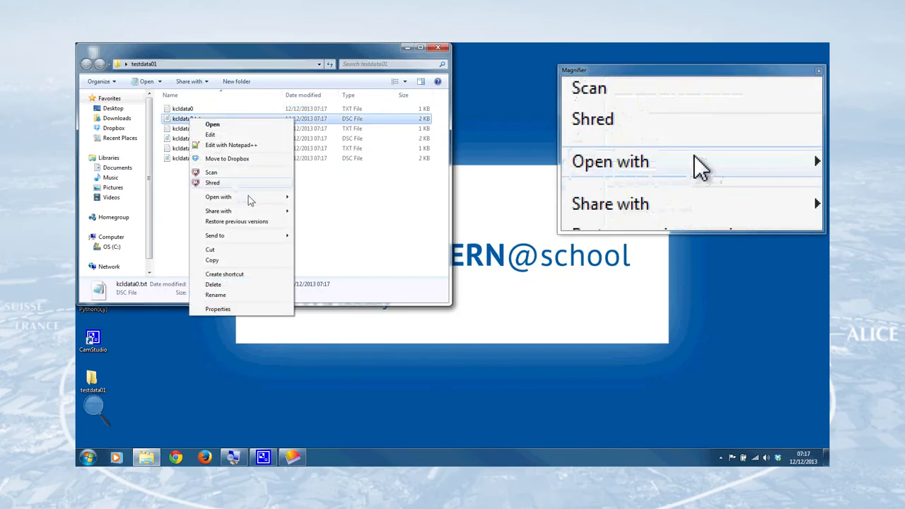
pyautogui.click(212, 125)
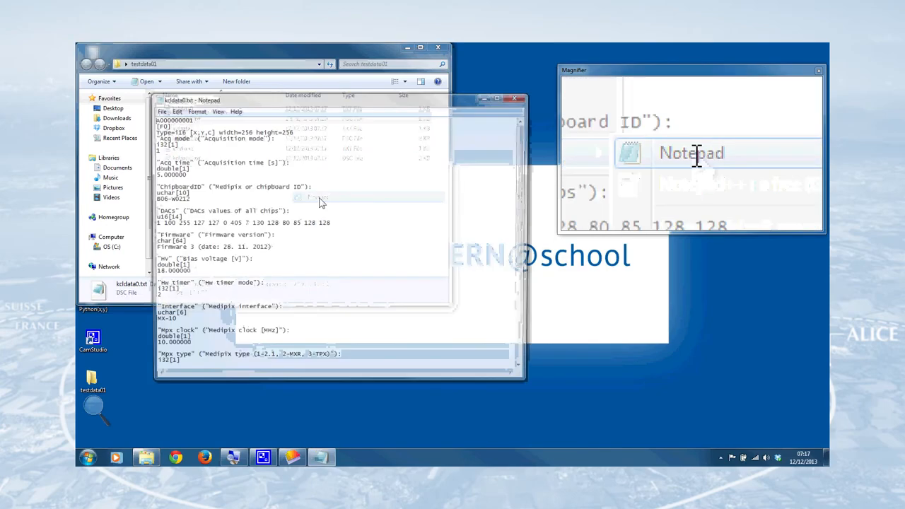
pyautogui.scroll(-3)
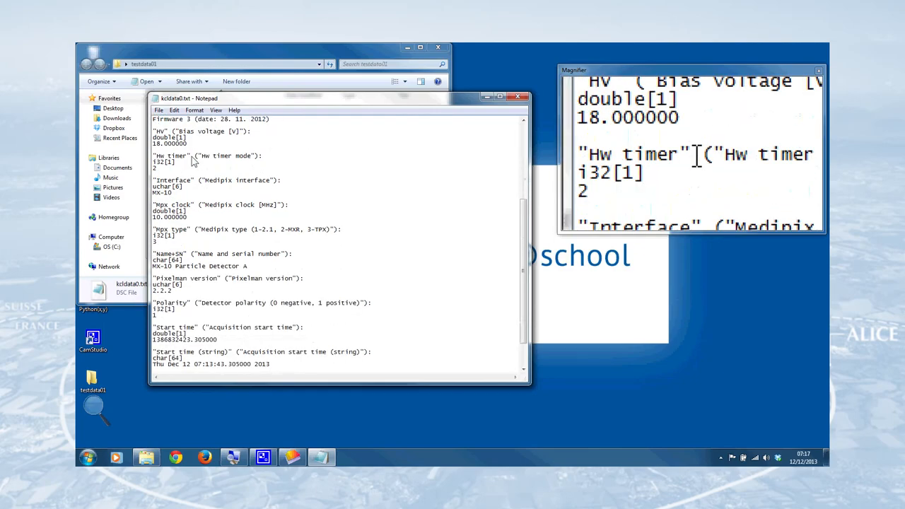
pyautogui.scroll(3)
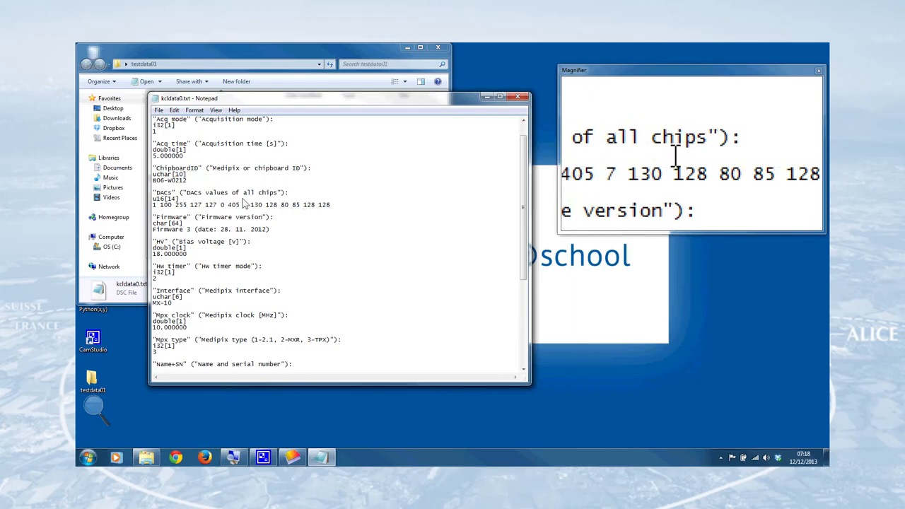
pyautogui.scroll(-3)
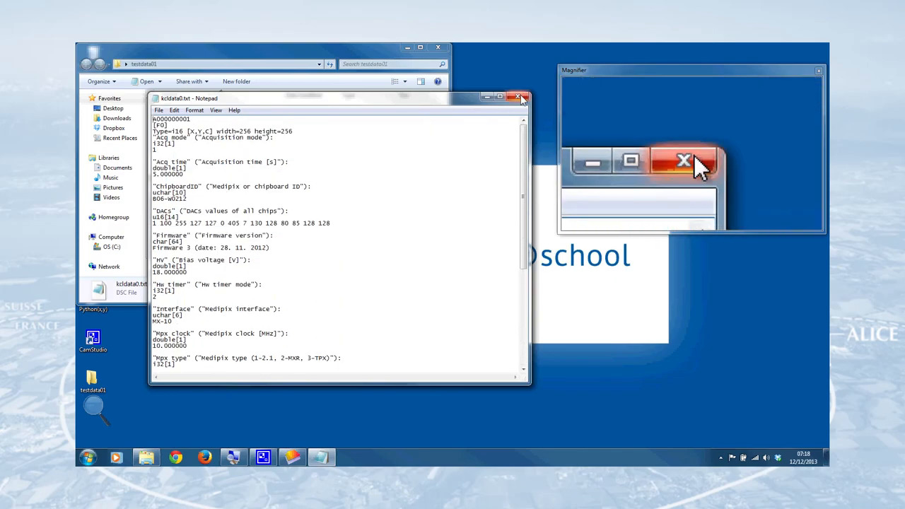
pyautogui.click(518, 96)
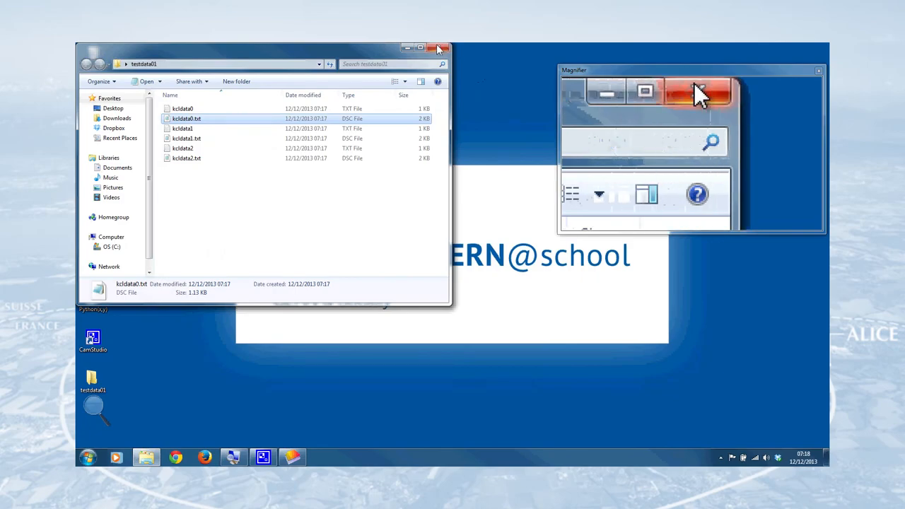
# - Close the testdata01 window and quit Pixelman, confirming the loss of unsaved data
pyautogui.click(438, 48)
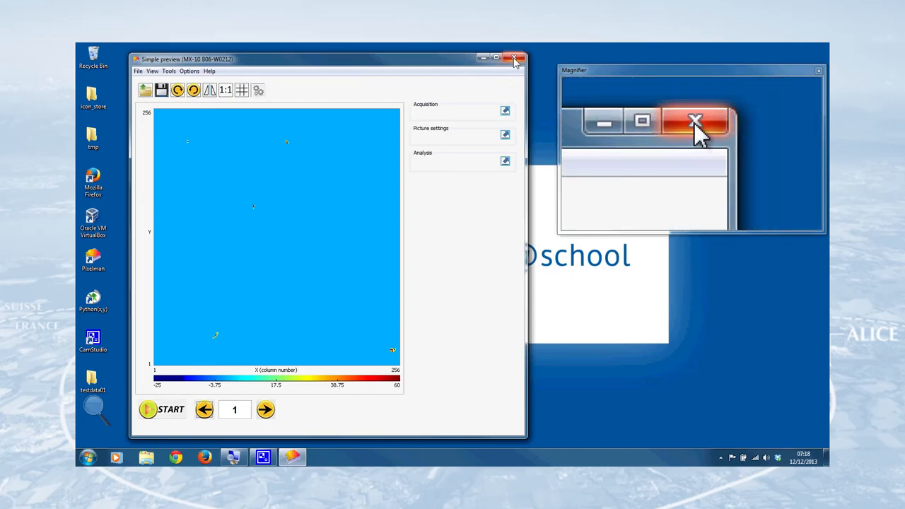
pyautogui.click(516, 58)
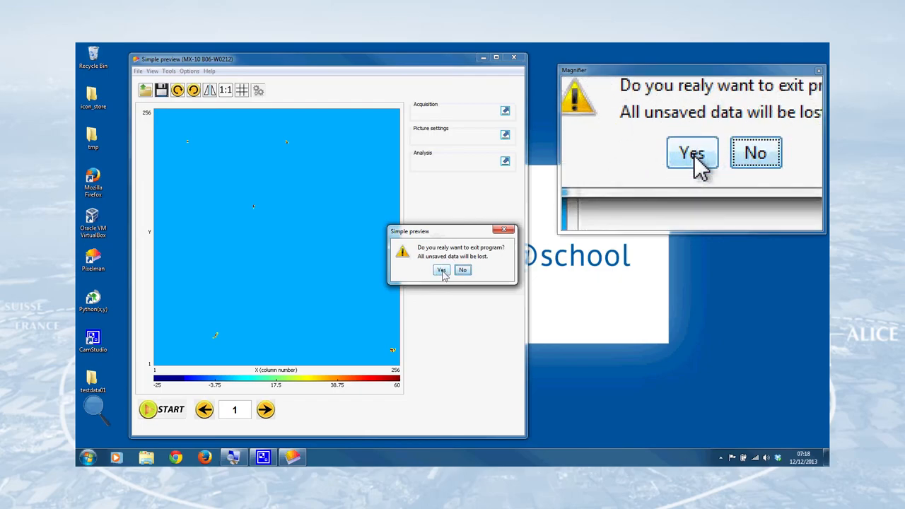
pyautogui.click(441, 270)
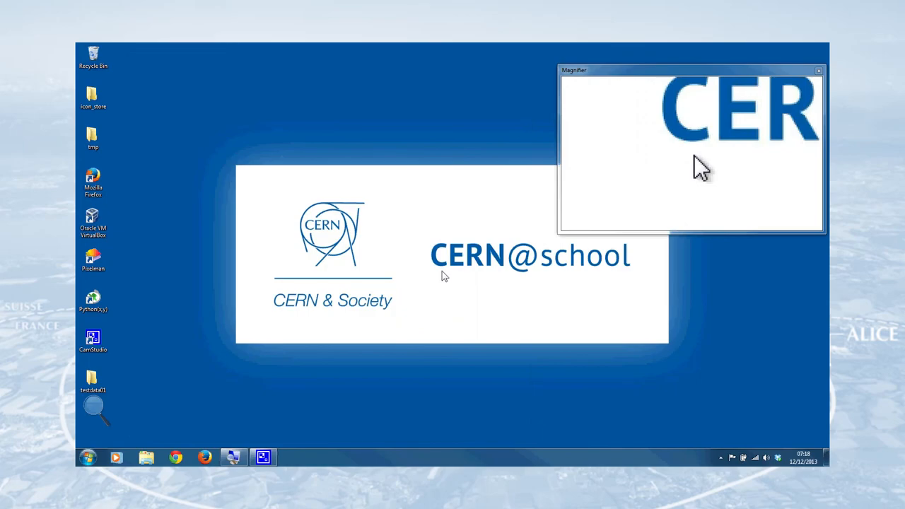